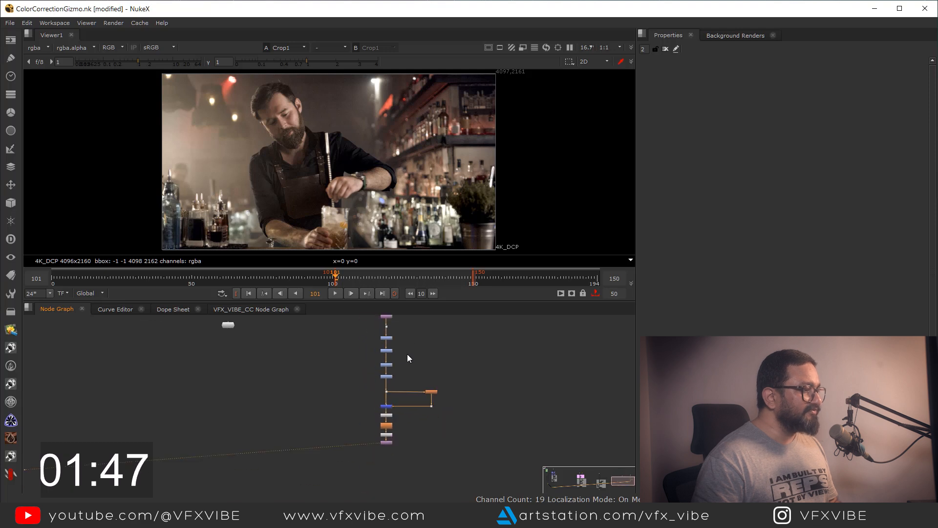
Box-select the color-correction nodes and collapse them into a group with Ctrl+G.
left_click_drag(344, 335, 485, 472)
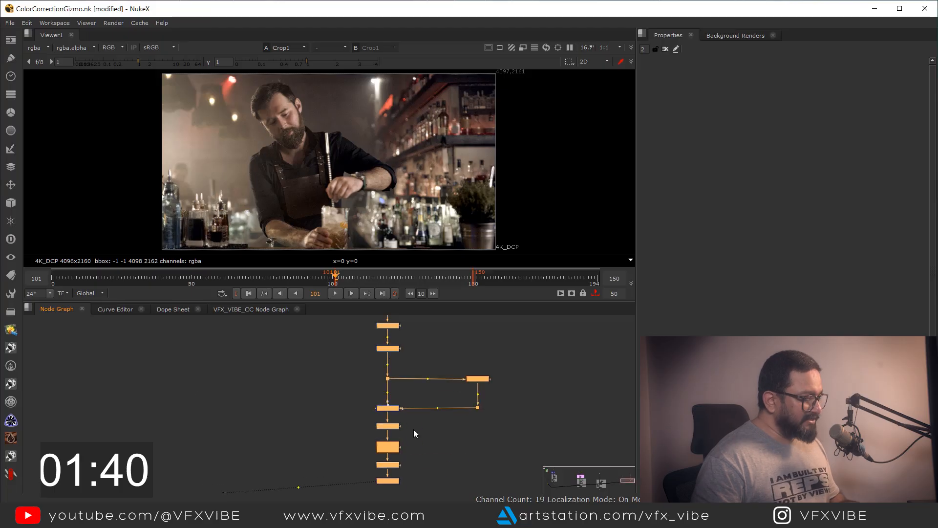
key("ctrl+g")
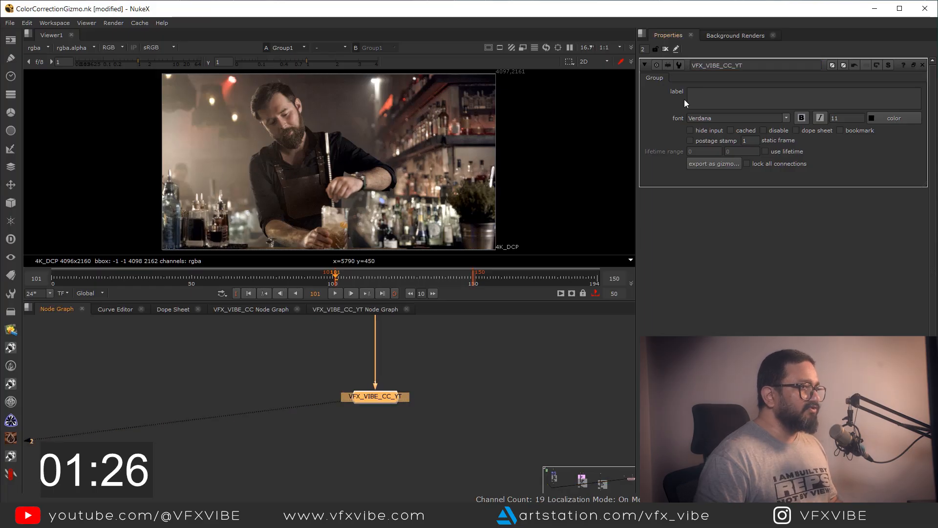
mouse_move(676, 49)
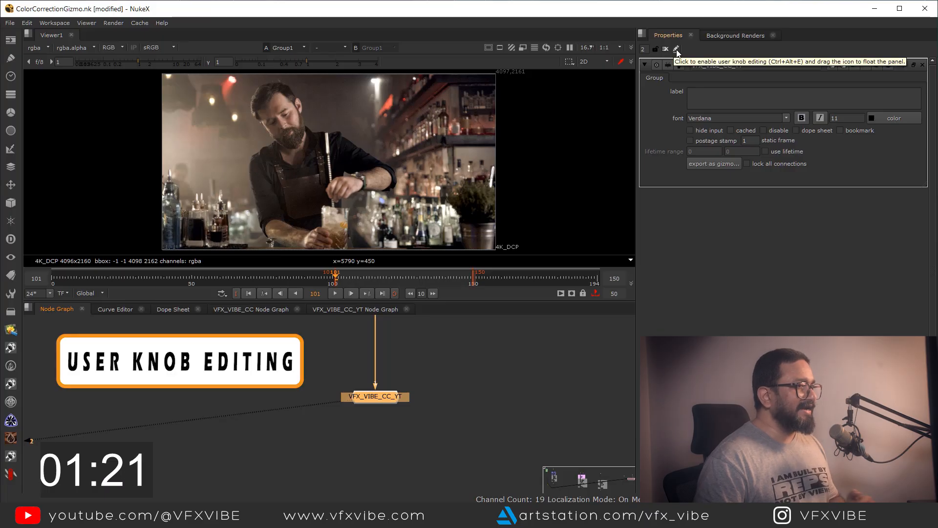
Enable knob editing on the group and show its inner Input1, Grade19, ColorCorrect12 graph.
left_click(677, 49)
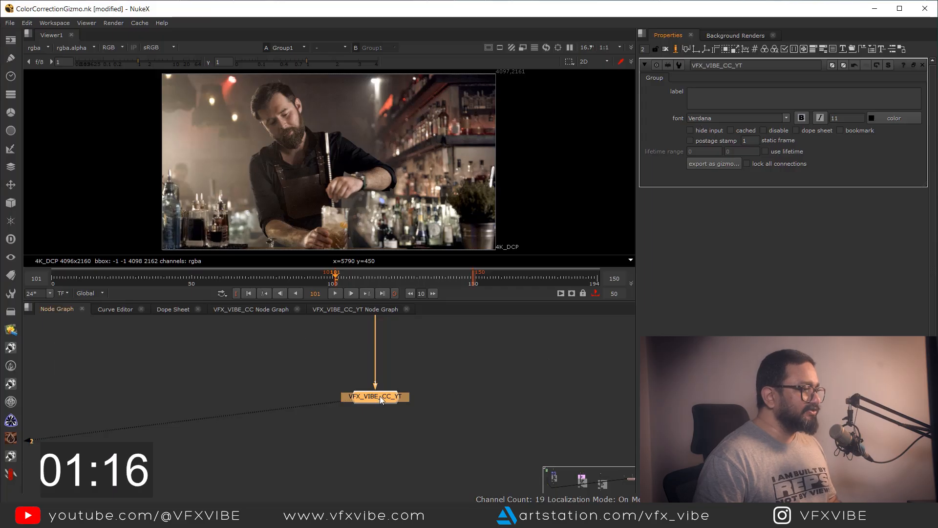
mouse_move(411, 407)
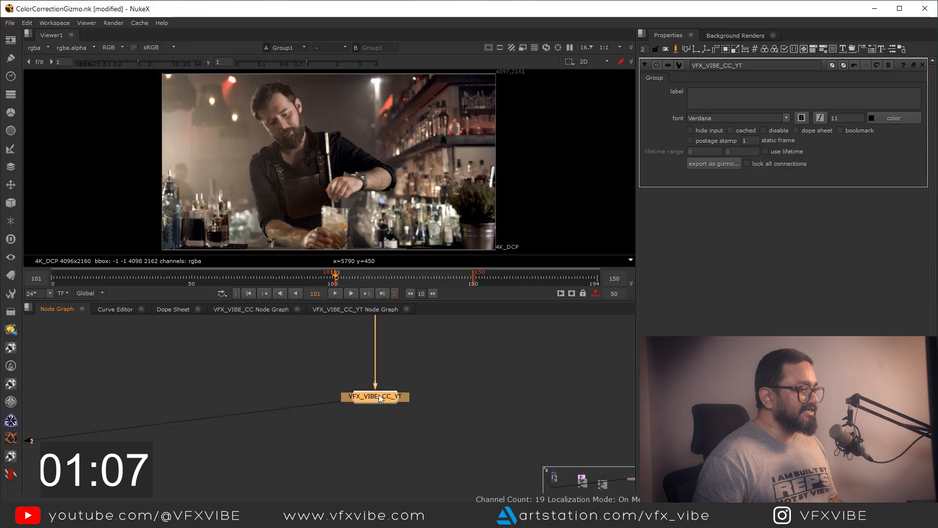
left_click(354, 309)
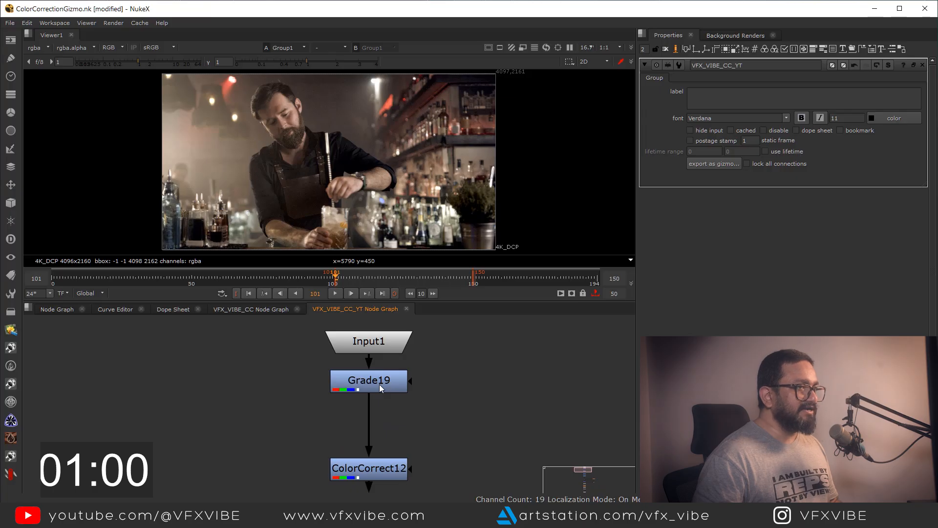
Link the inner nodes' blackpoint, whitepoint, multiply, tolerance, brightness, saturation, size and mix knobs to the group.
double_click(368, 380)
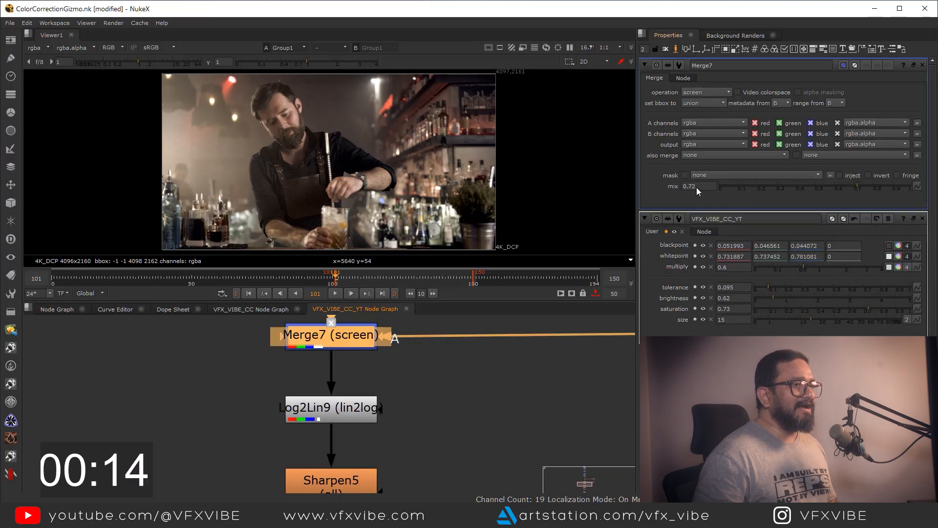
left_click(698, 186)
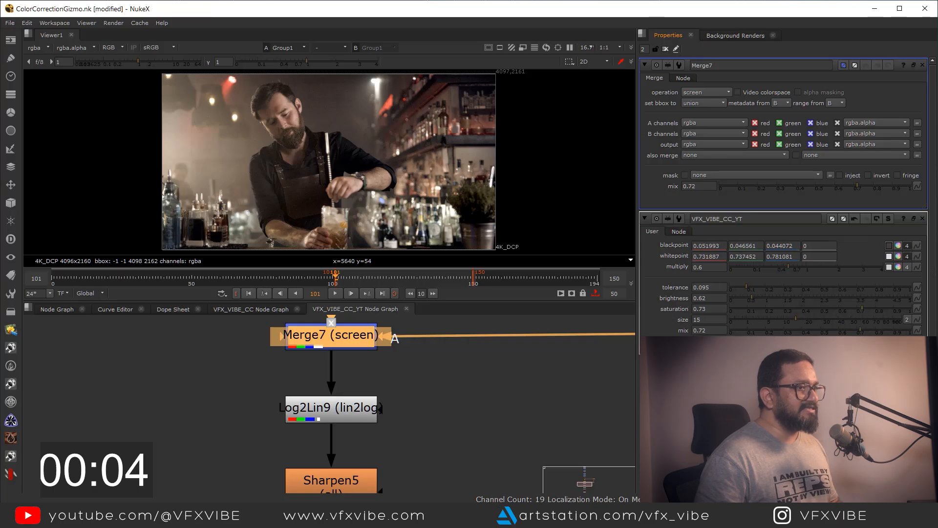
Export the group from its Node tab as VFX_VIBE_CC_YT.gizmo.
left_click(678, 232)
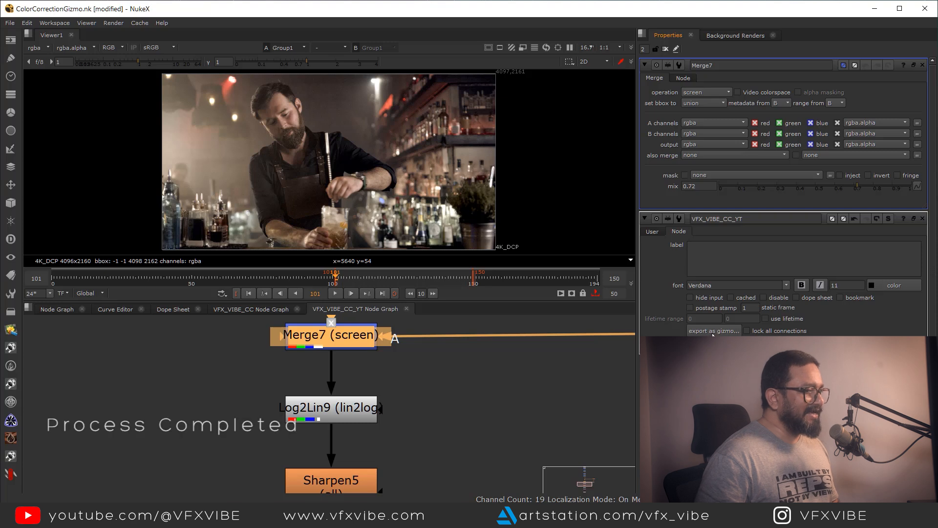
left_click(712, 330)
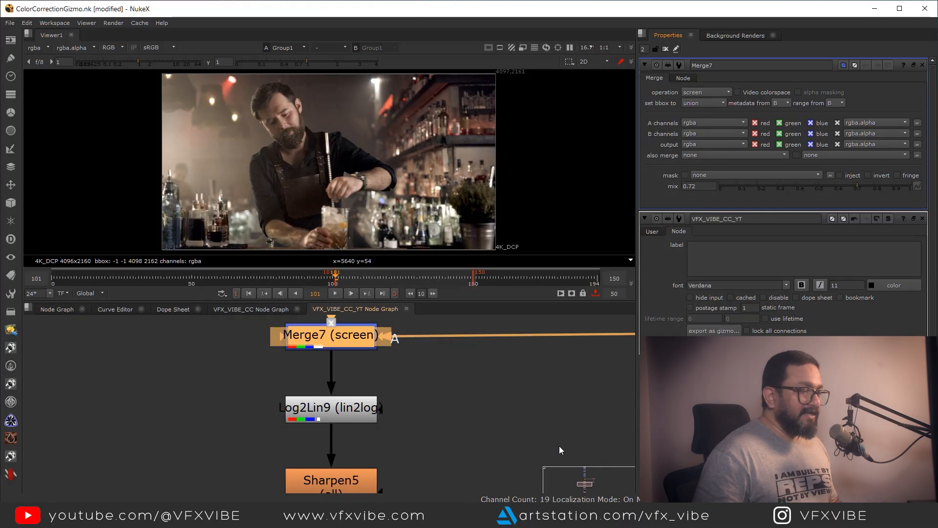
left_click(330, 334)
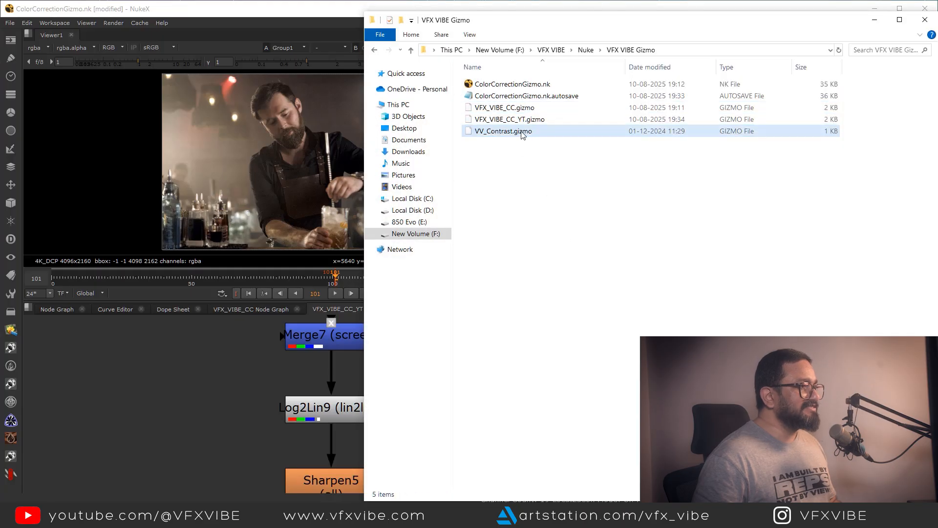
Confirm VFX_VIBE_CC_YT.gizmo appears in the F:\VFX VIBE\Nuke\VFX VIBE Gizmo folder.
left_click(508, 119)
type("v")
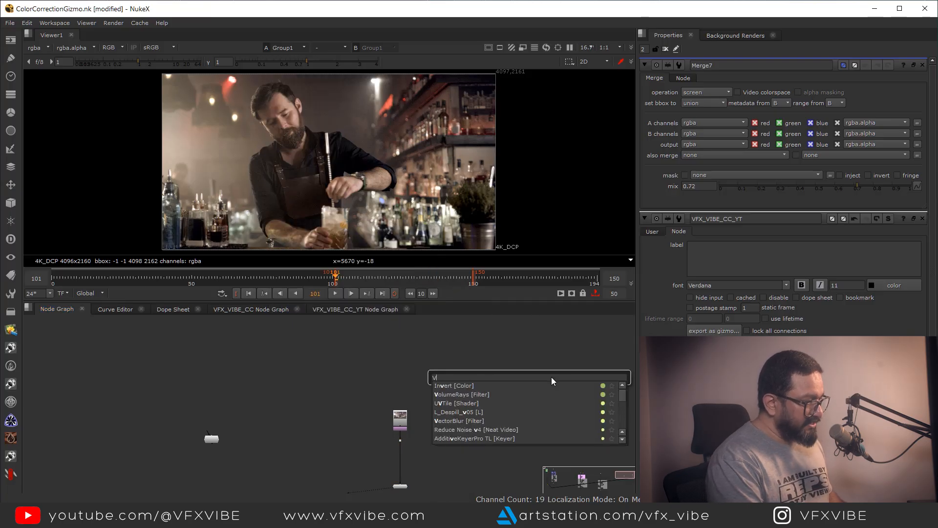
Update all plugins, then add a VFX_VIBE_CC_YT gizmo node wired to the Read node.
type("FX")
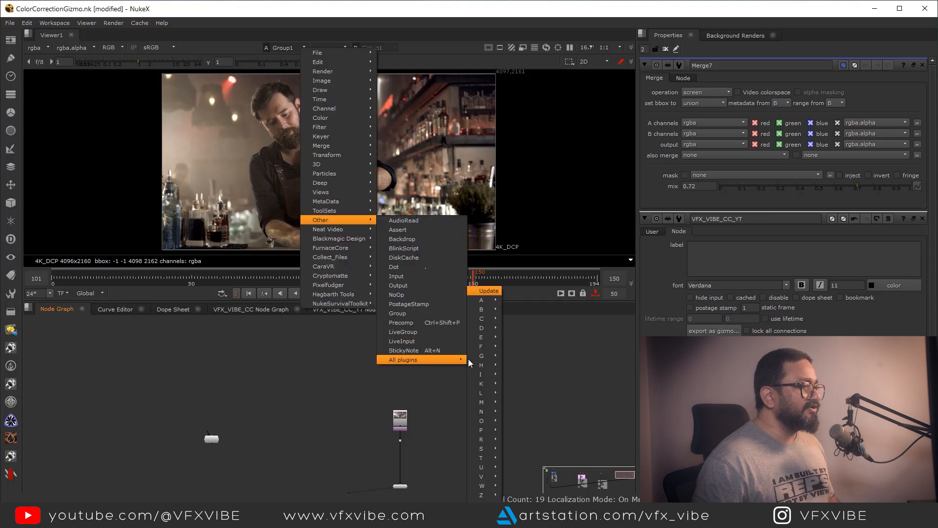
mouse_move(424, 367)
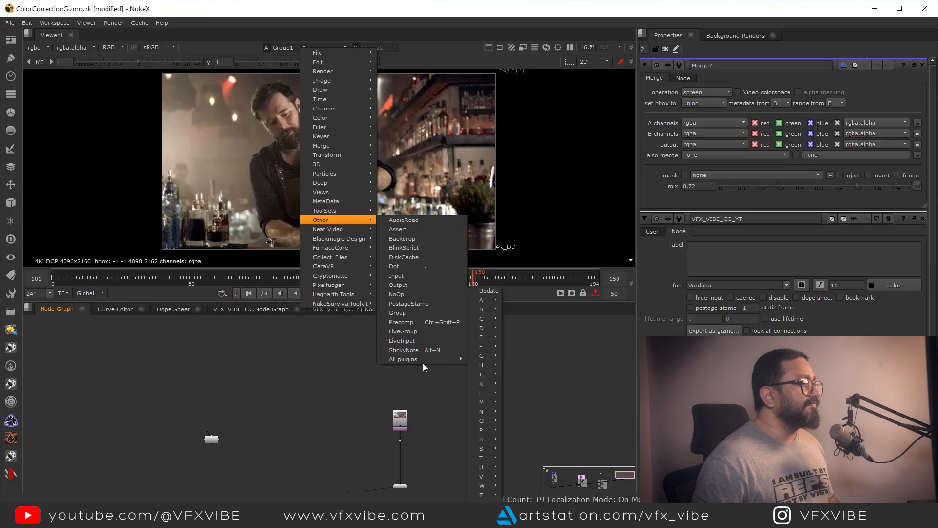
left_click(513, 410)
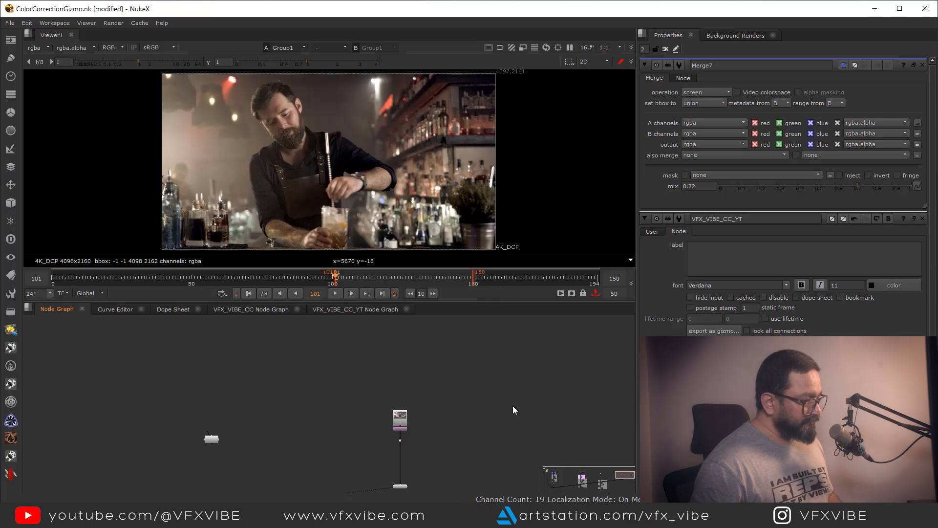
type("vfx")
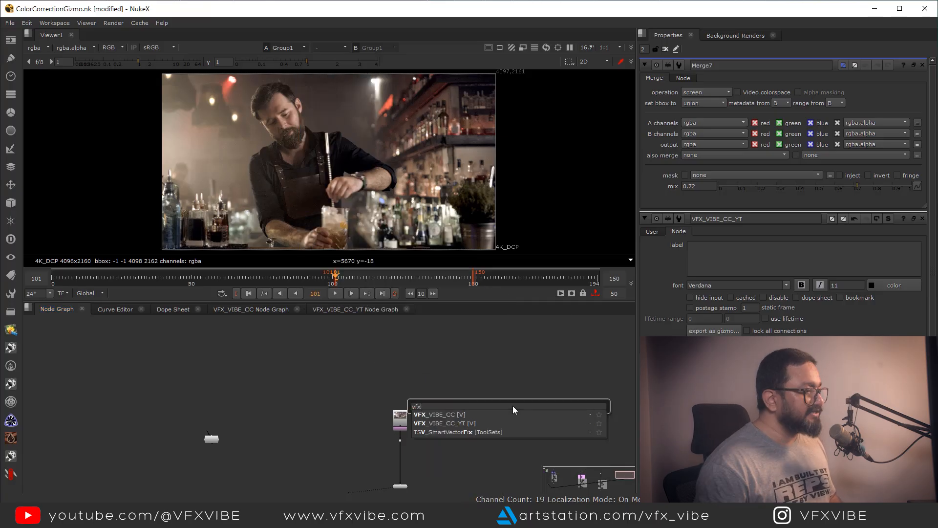
left_click(444, 423)
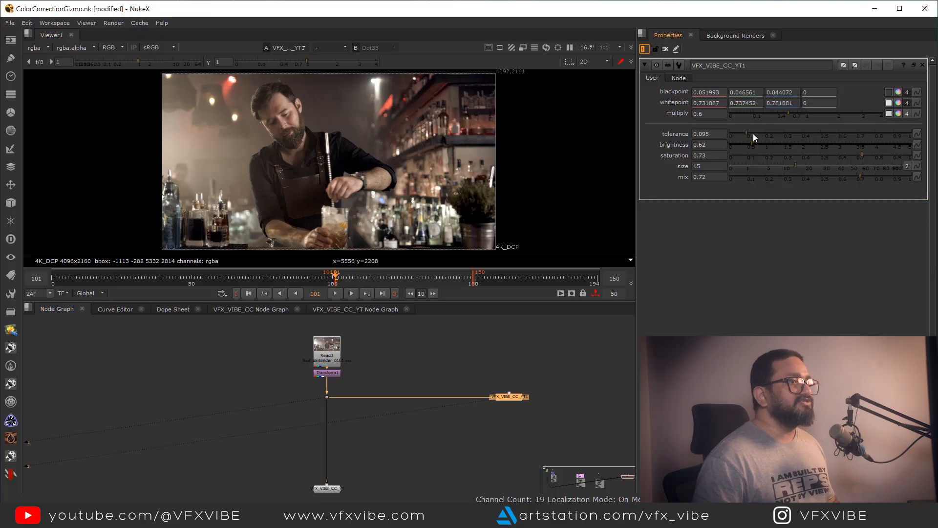
Set the gizmo's tolerance to 0.09, brightness 1.72, mix 0.535 and multiply 0.72.
left_click_drag(744, 136, 836, 135)
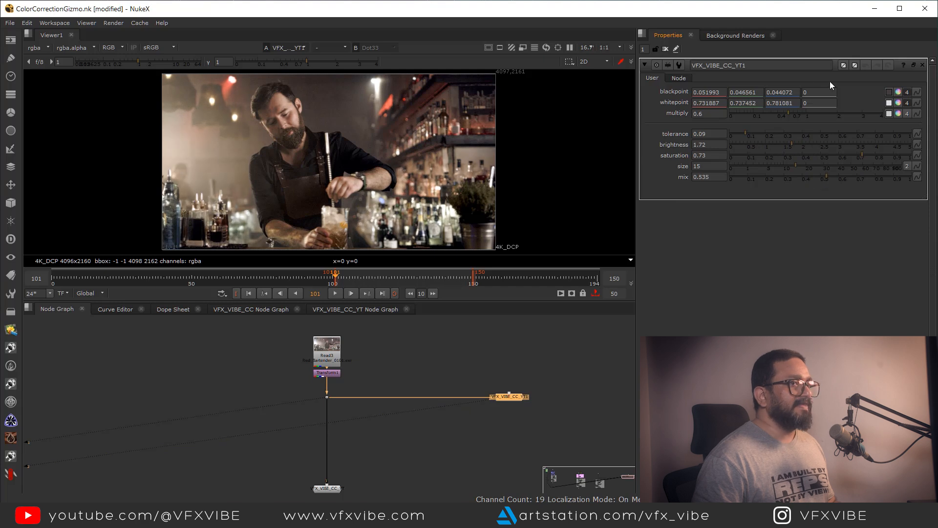
mouse_move(792, 117)
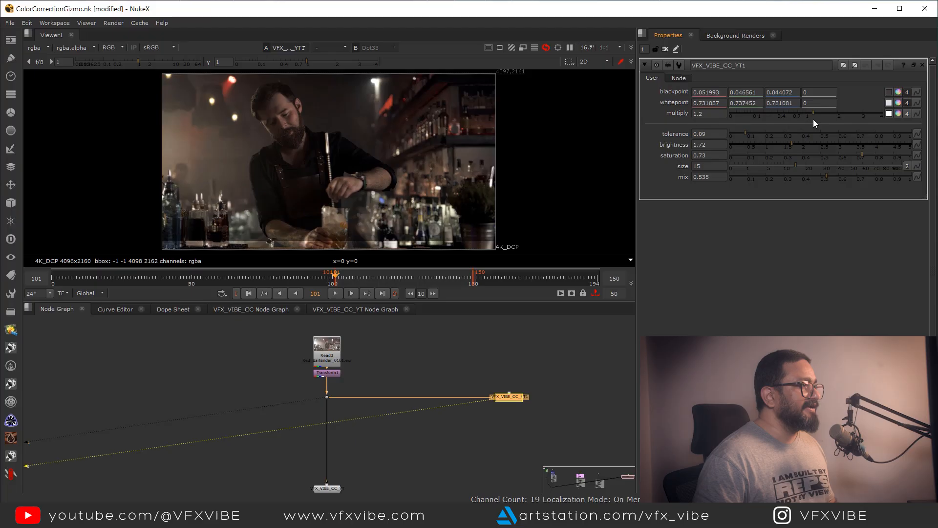
left_click_drag(814, 114, 793, 114)
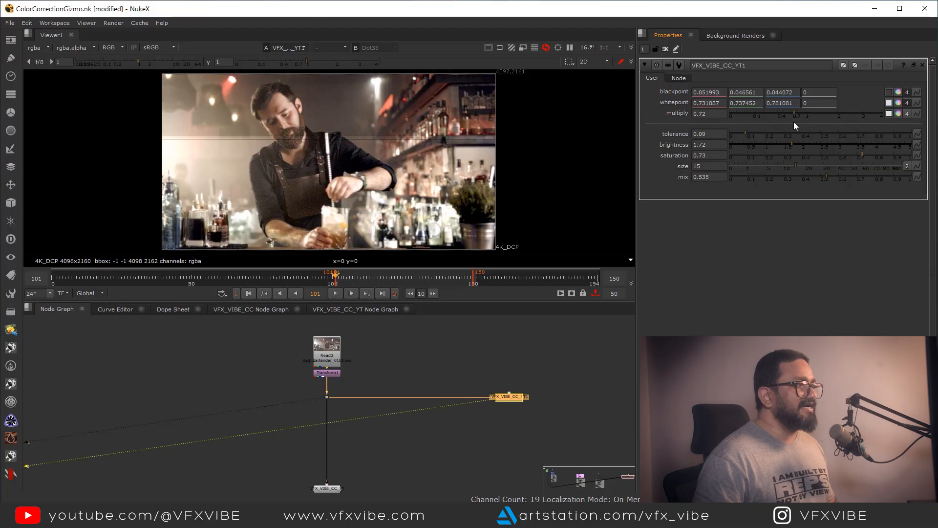